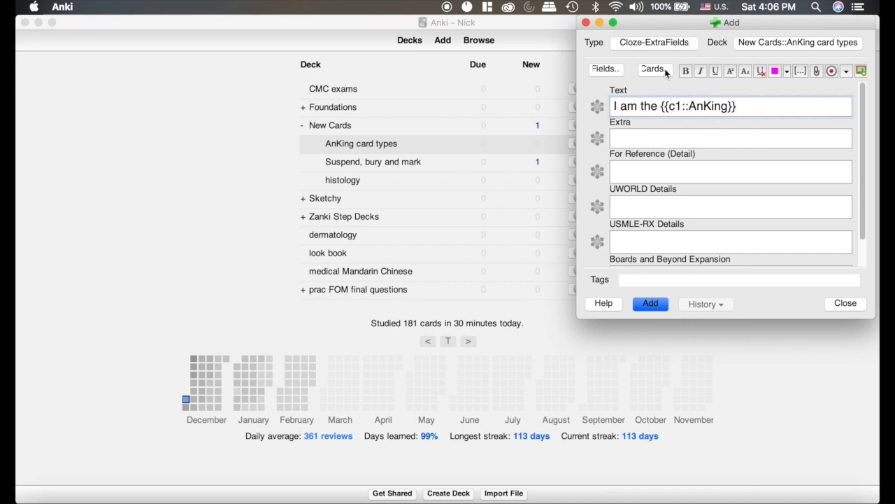
Bring up the Card Types editor for the Cloze-ExtraFields note type from the Add window.
click(651, 69)
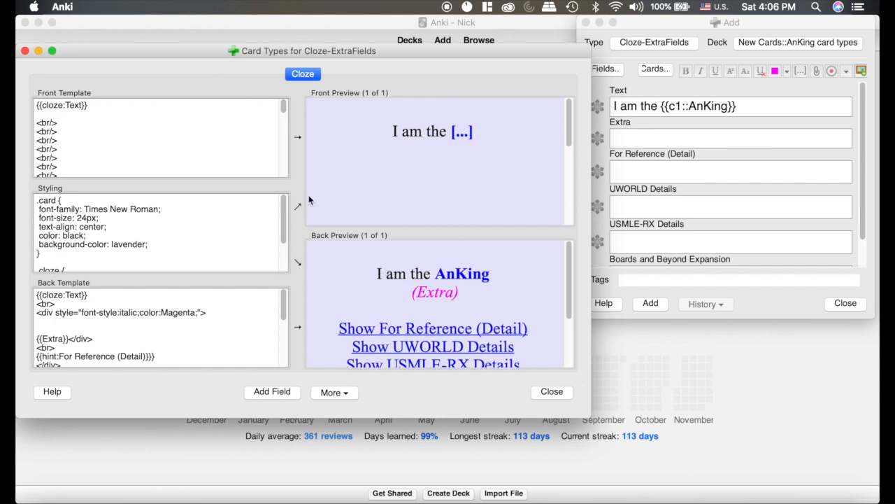
mouse_move(91, 246)
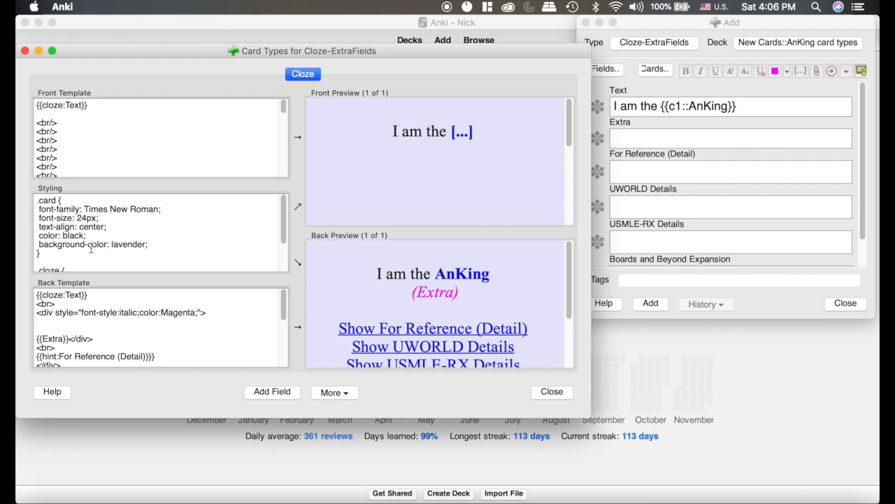
mouse_move(31, 222)
text(whit)
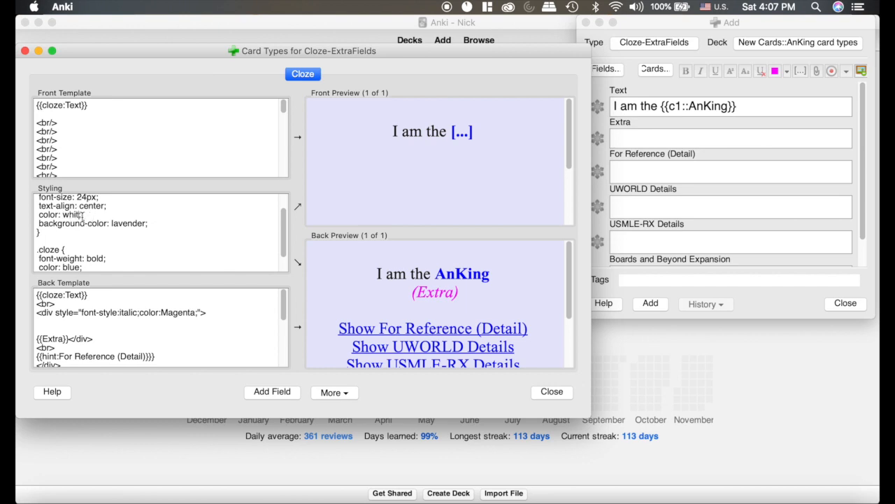
click(70, 214)
text(black)
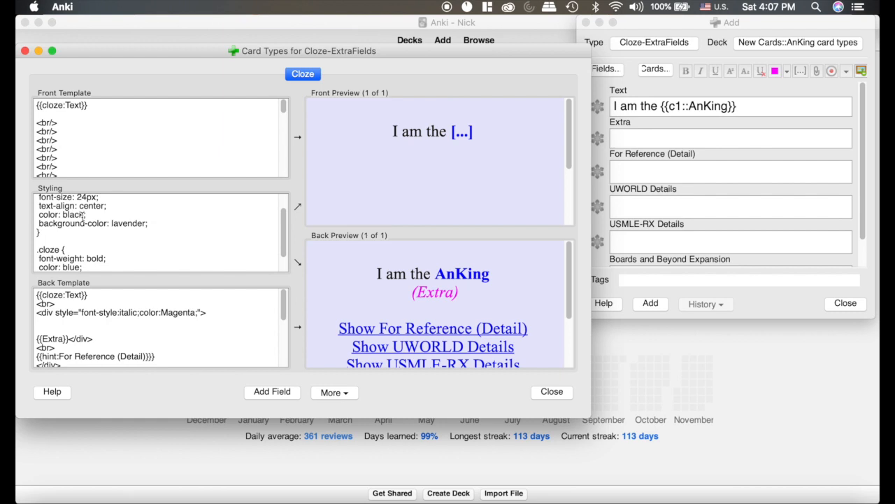
mouse_move(148, 257)
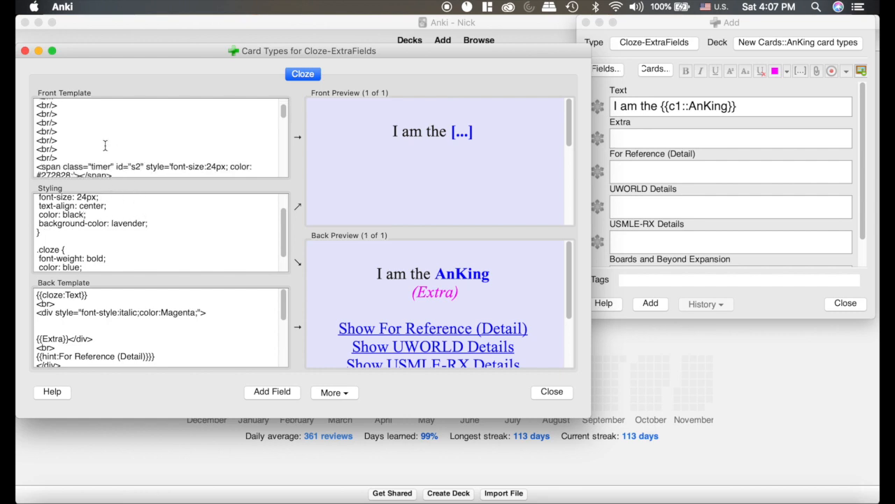
scroll(down, 3)
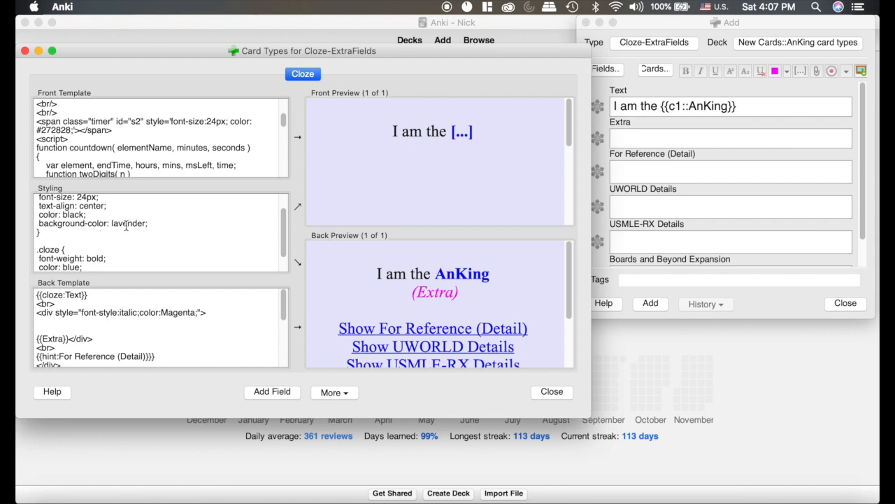
scroll(down, 3)
text(<hr>)
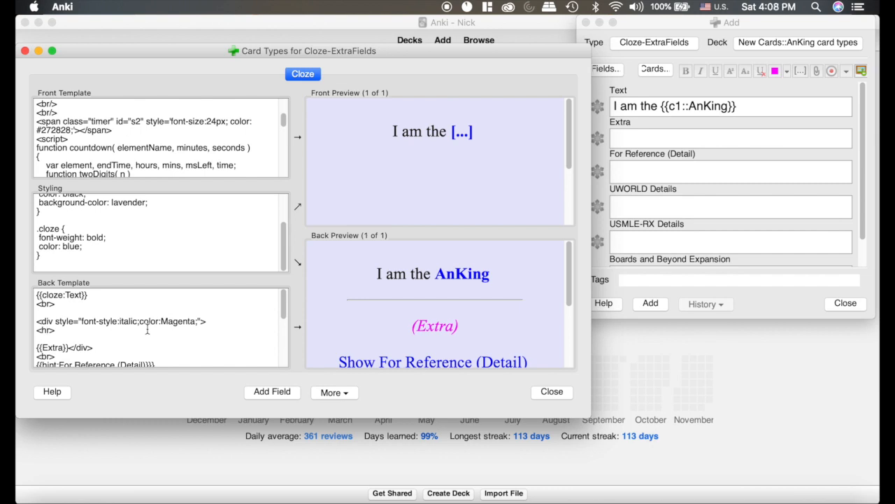
Scroll the back preview to see the rule between the answer and the Extra text.
scroll(down, 3)
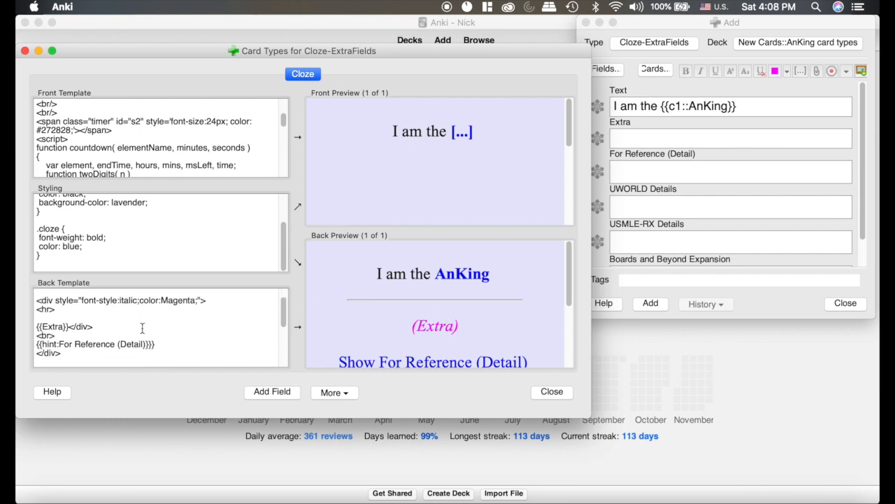
scroll(down, 3)
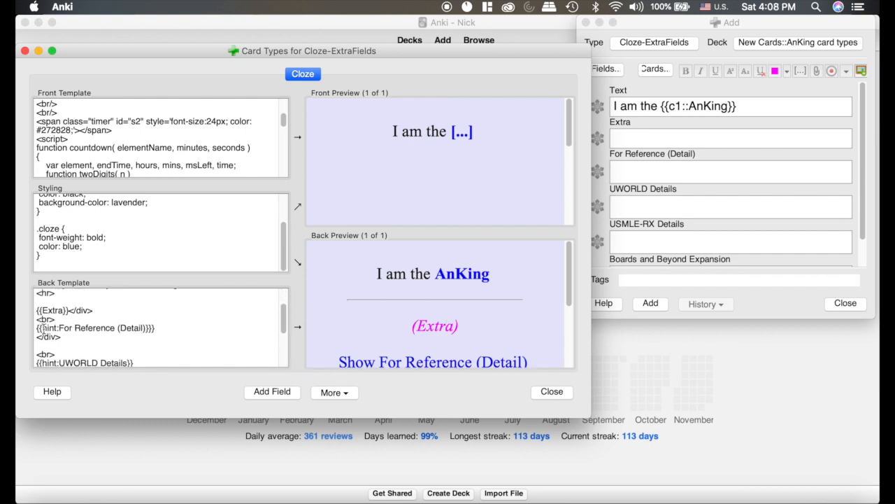
scroll(down, 3)
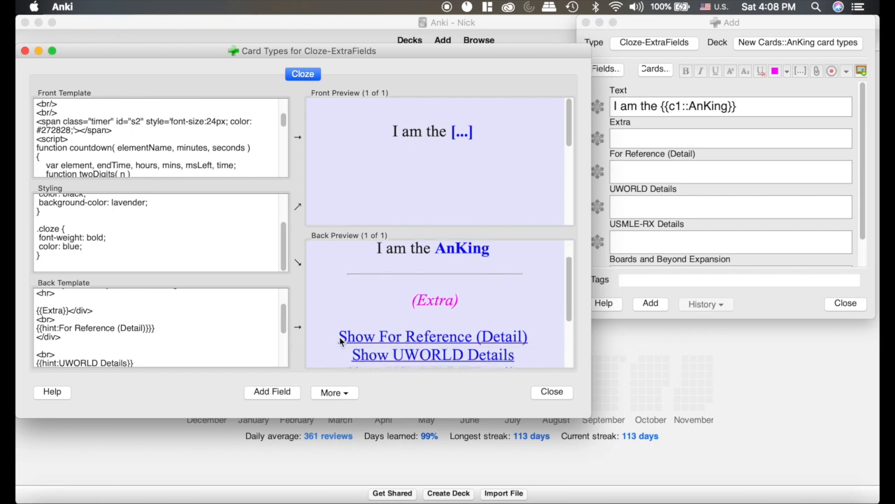